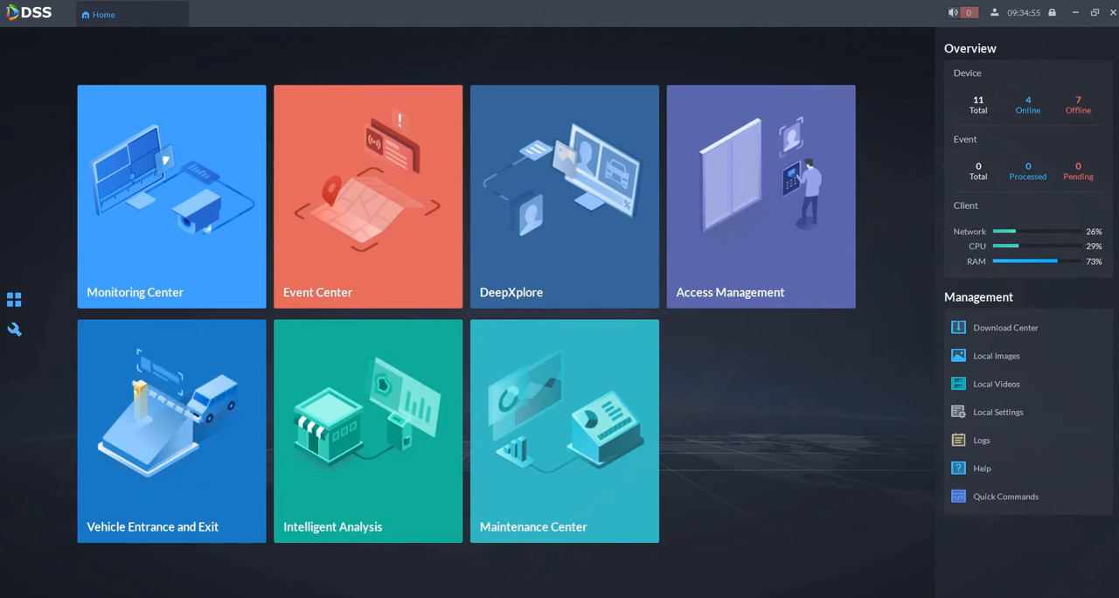
From Home, reach Backup and Restore under System Config
click(14, 329)
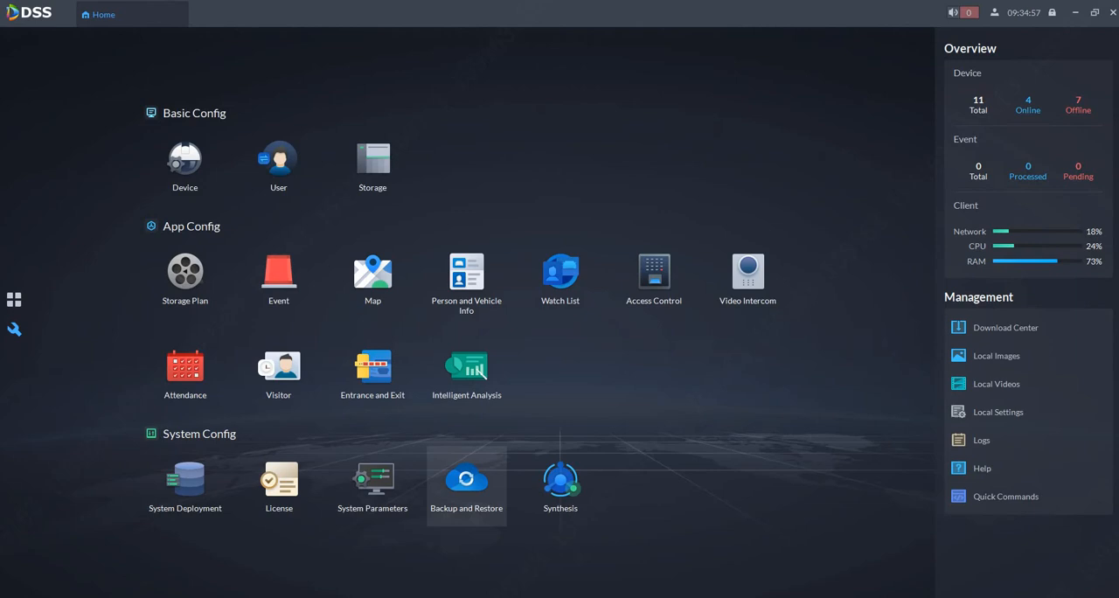
click(465, 477)
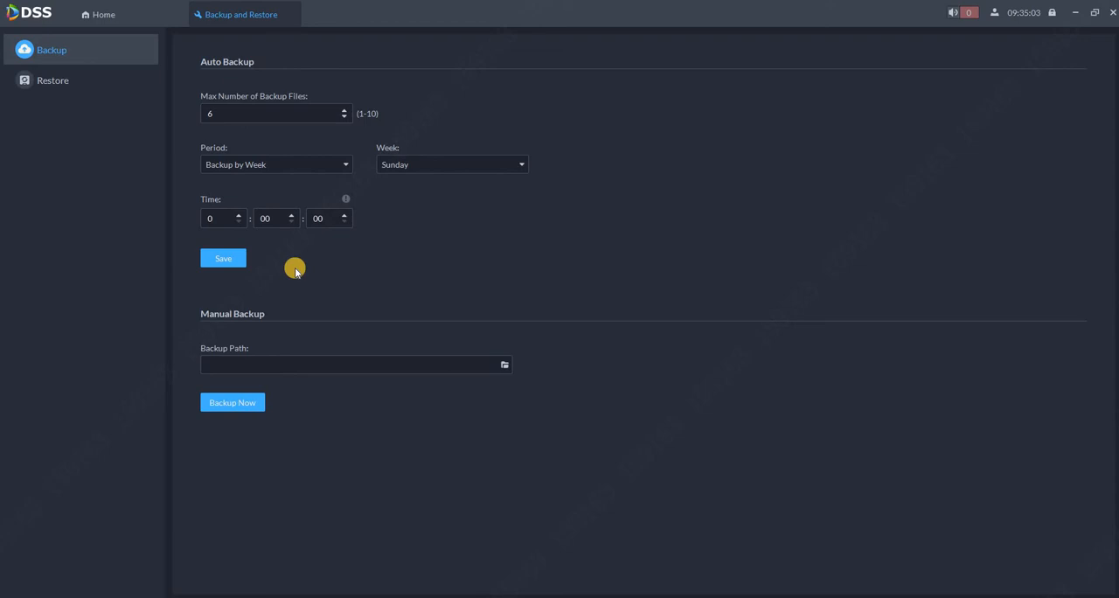
mouse_move(255, 138)
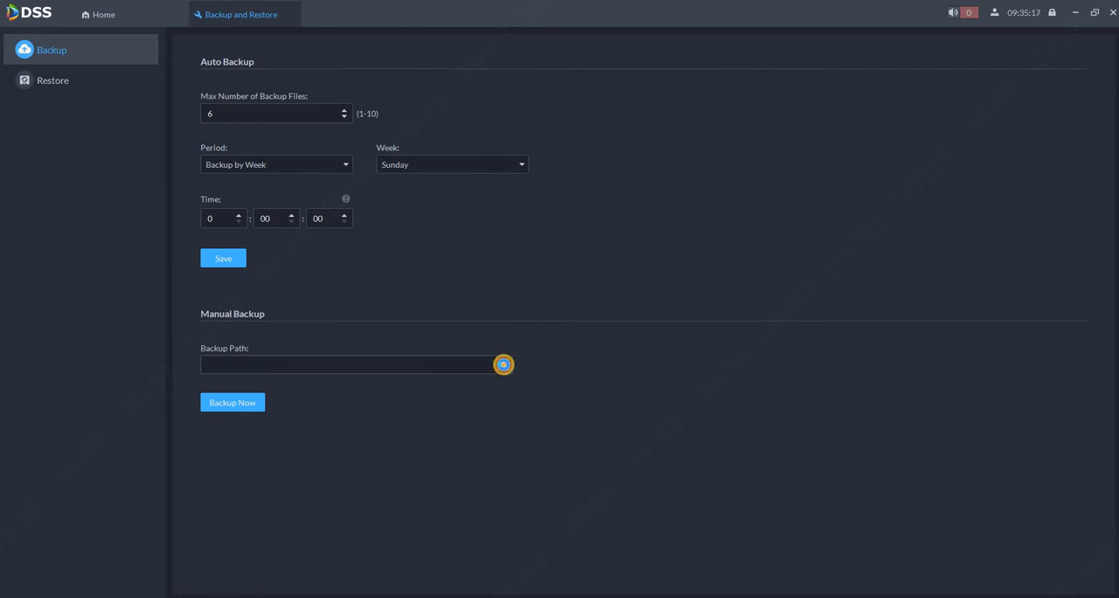
Set the manual backup path to C:/Users/Public/DSS Client, run Backup Now and confirm the passwords
click(503, 363)
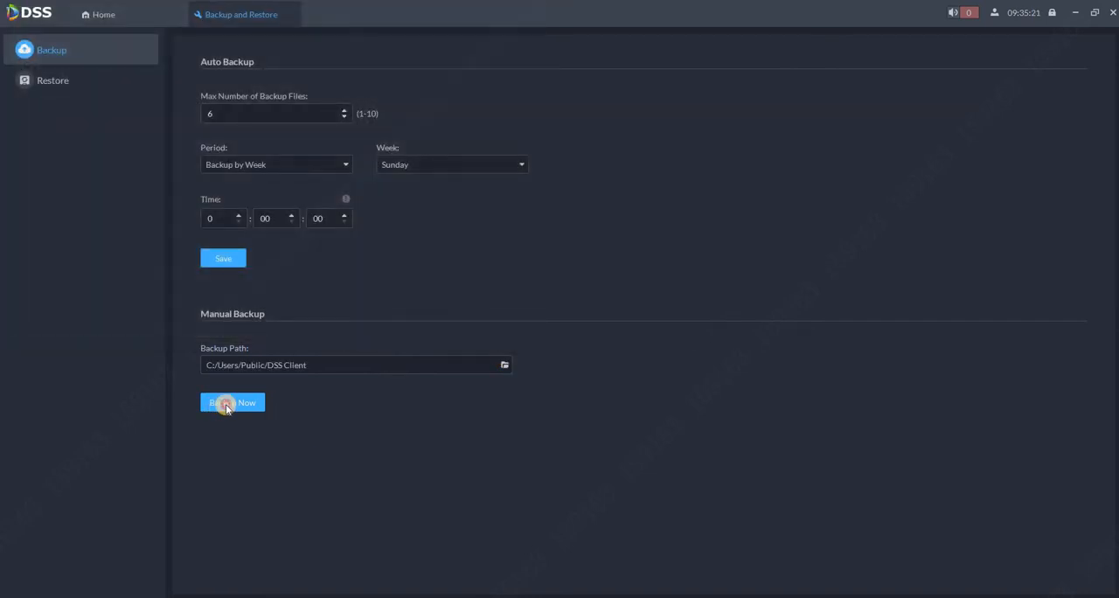
click(231, 402)
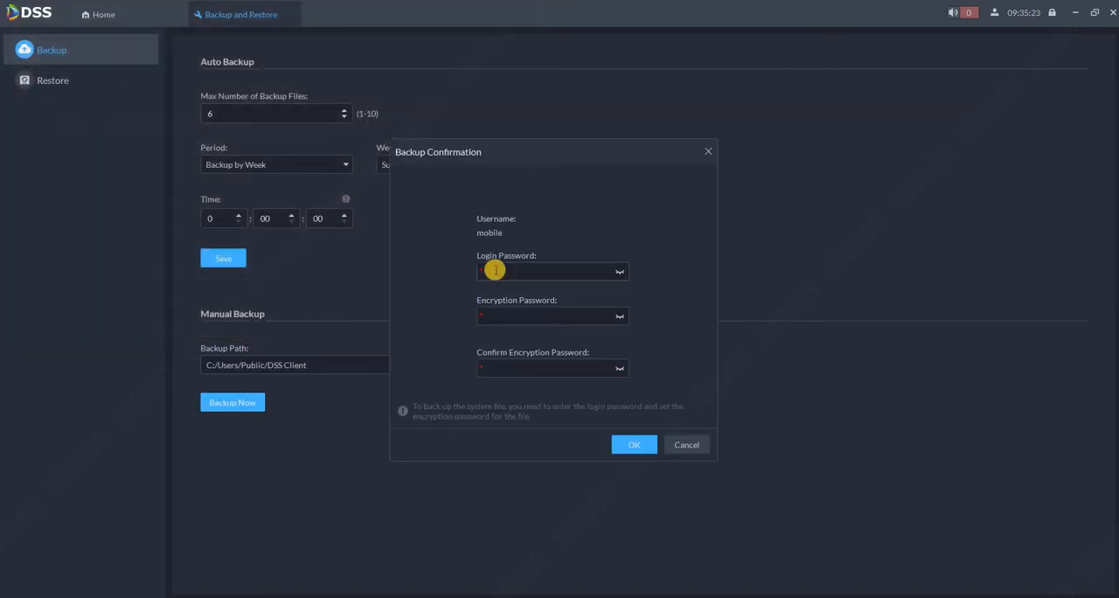
click(553, 271)
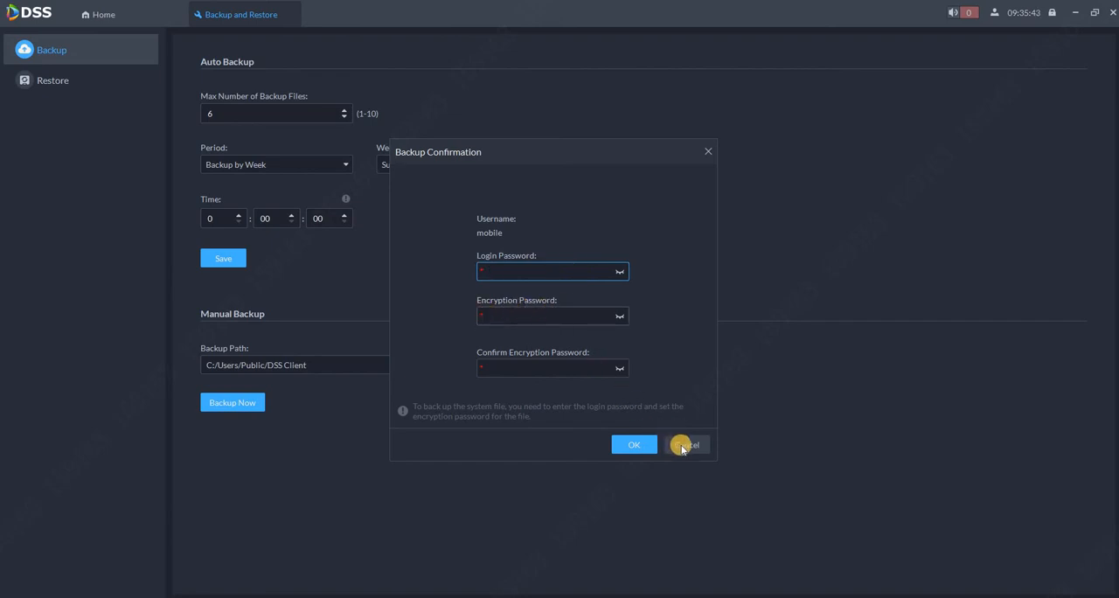
click(688, 444)
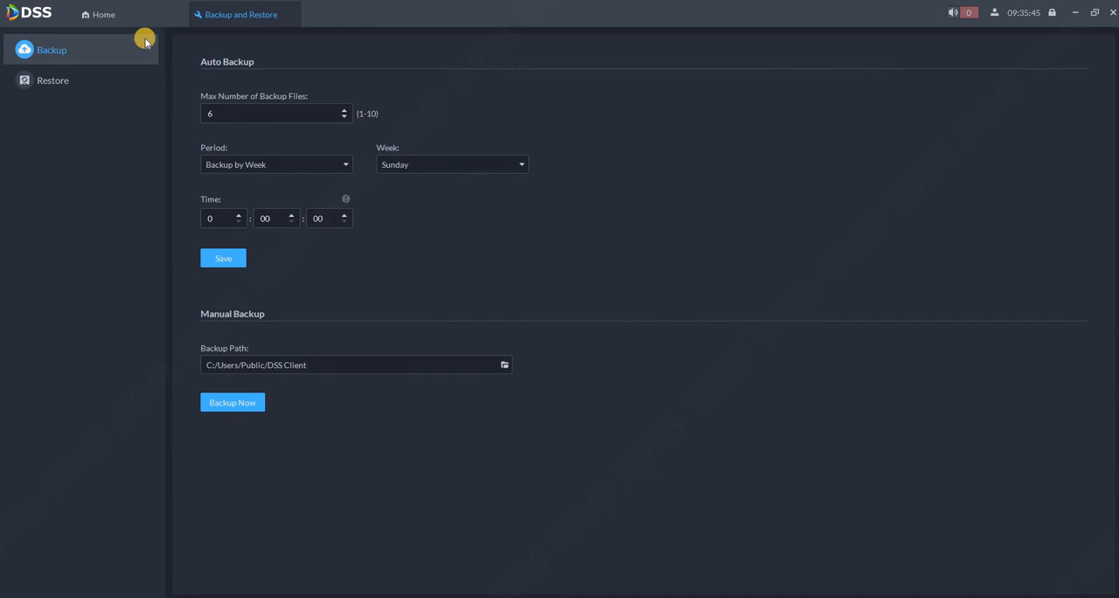
On software.dahuasecurity.com, reach Support > Download and locate DSS Professional V8.0.4
click(102, 14)
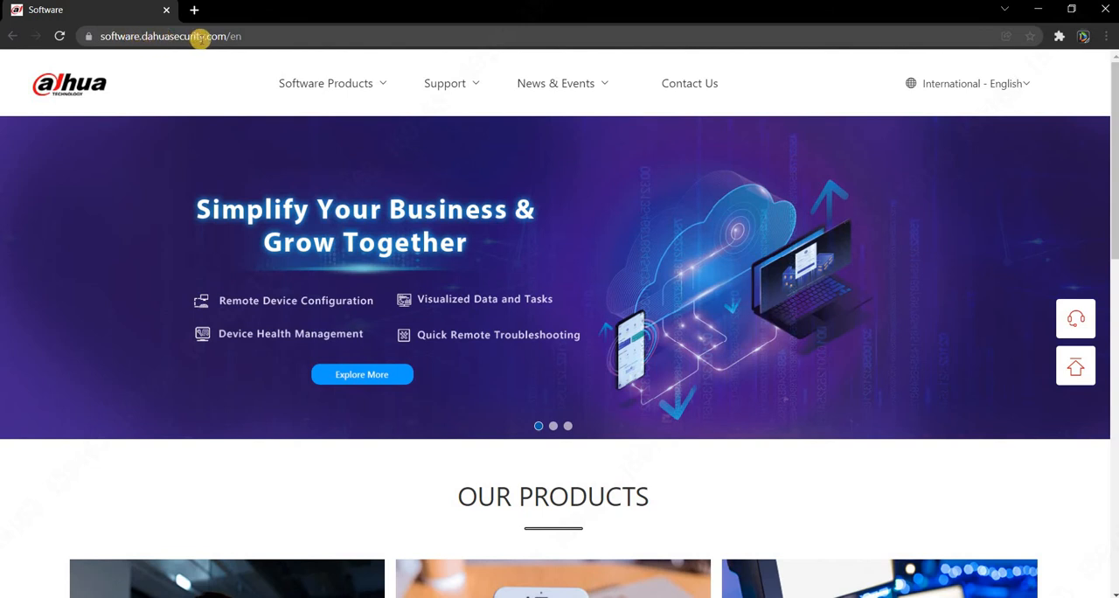
click(444, 84)
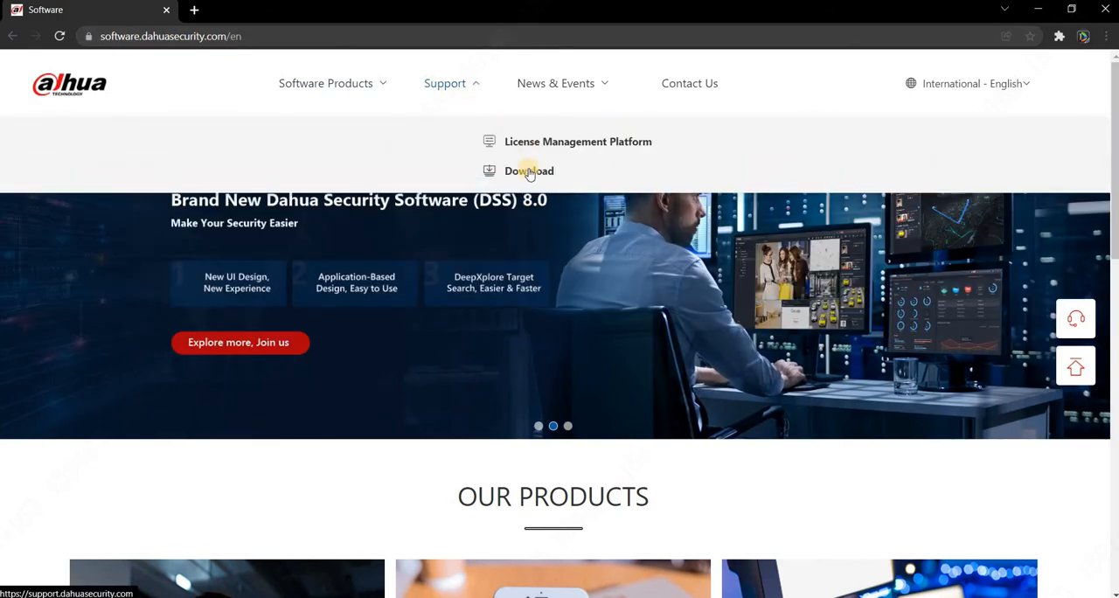
click(528, 172)
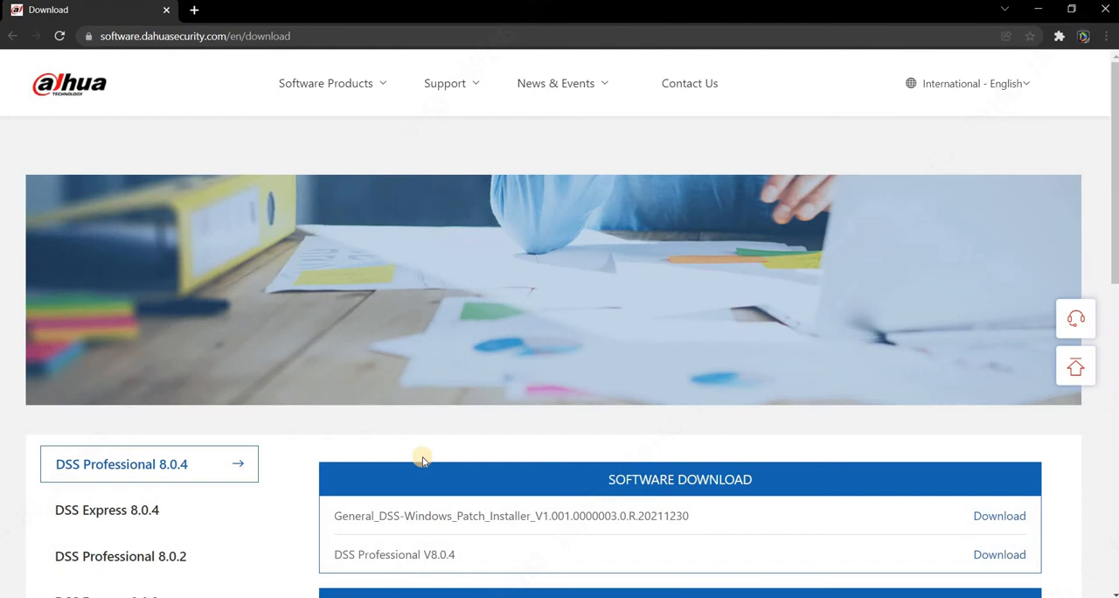
scroll(down, 3)
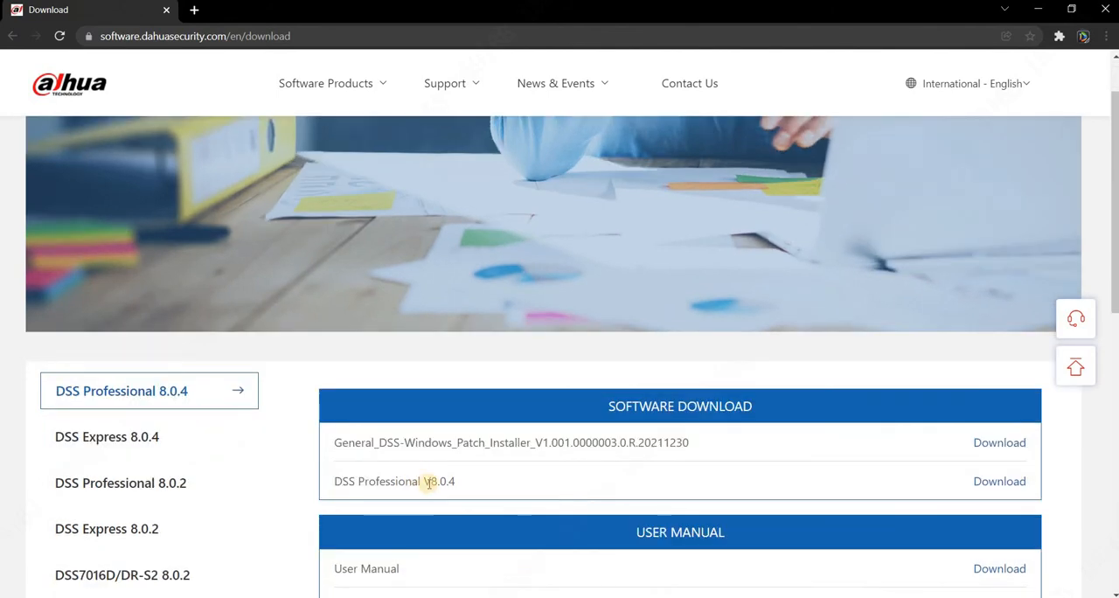
mouse_move(1000, 480)
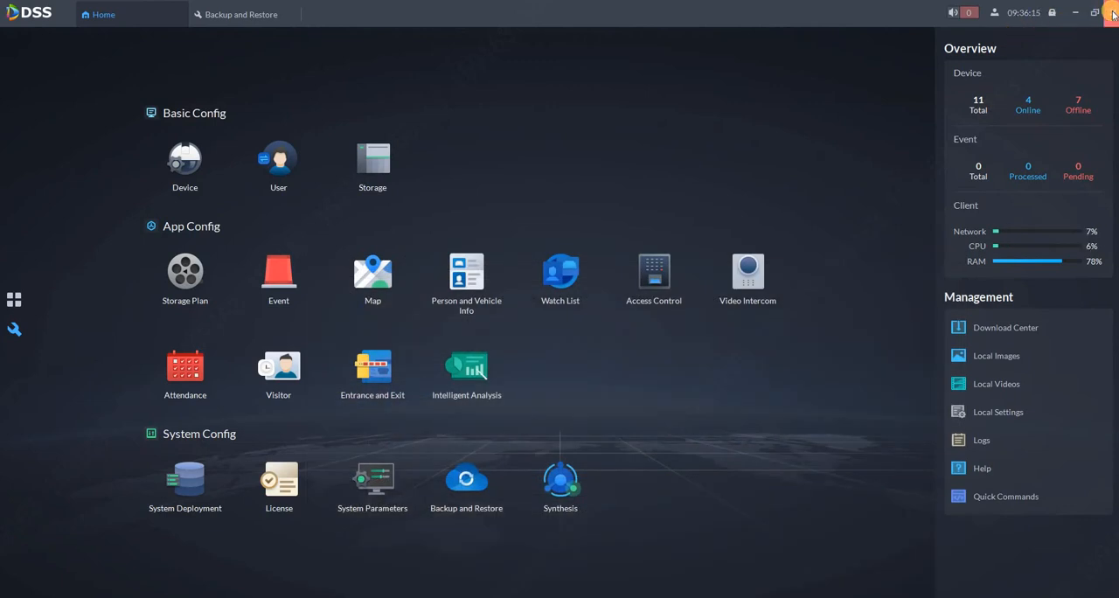
Exit the DSS client, then Stop All in the server manager so every service shows Stopped
click(1109, 14)
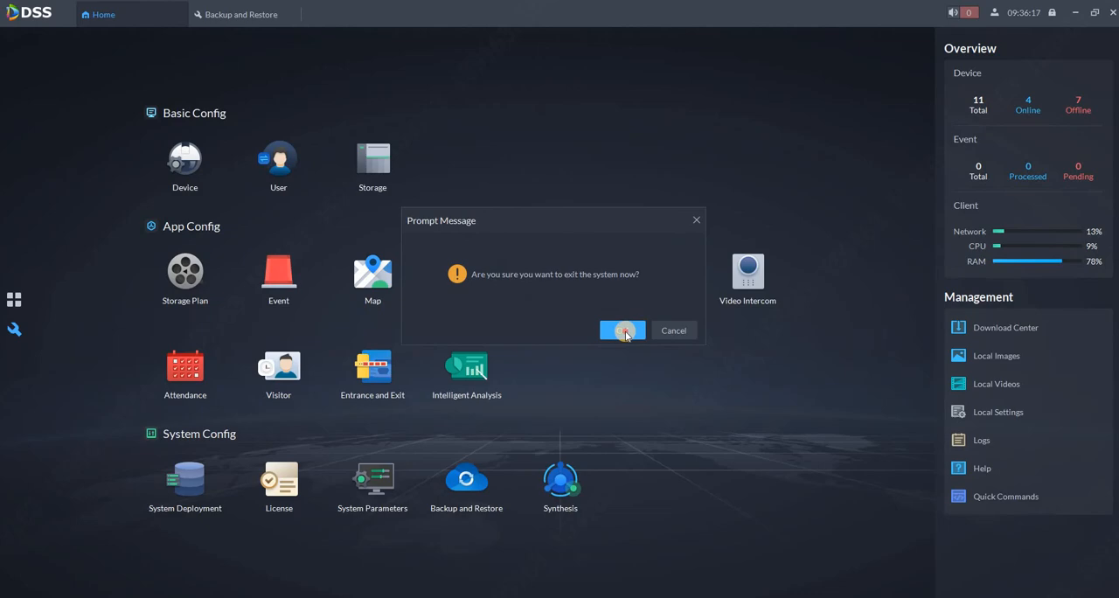
click(623, 331)
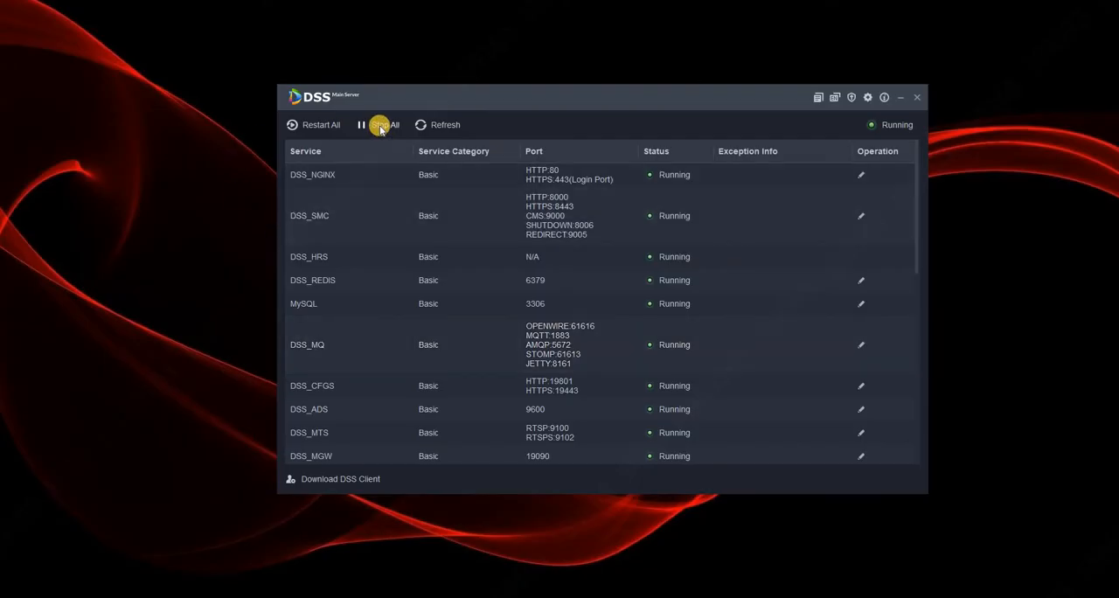
click(382, 124)
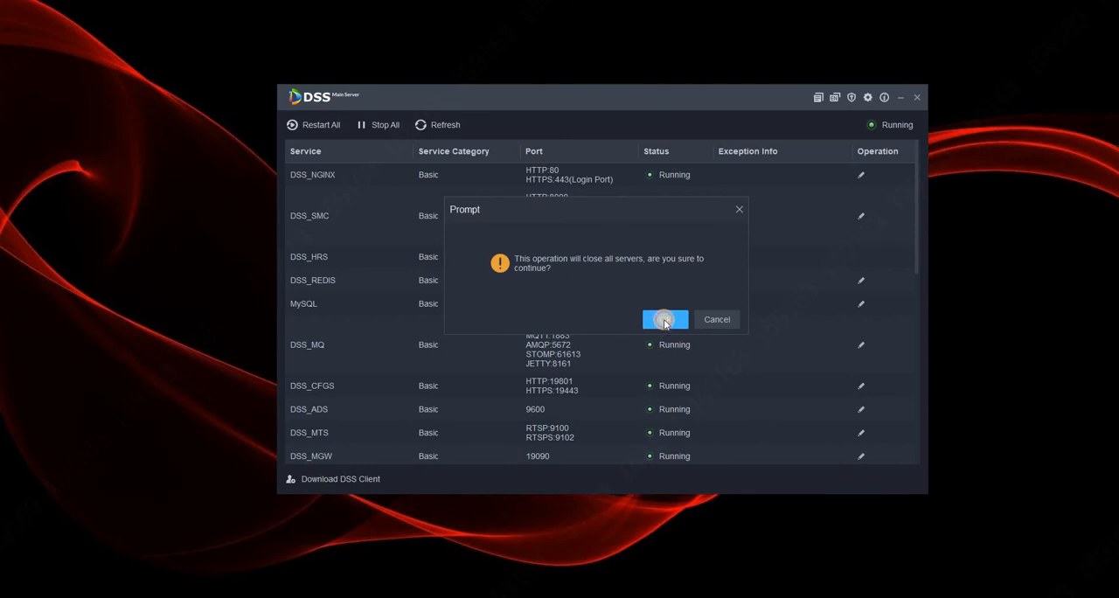
click(665, 318)
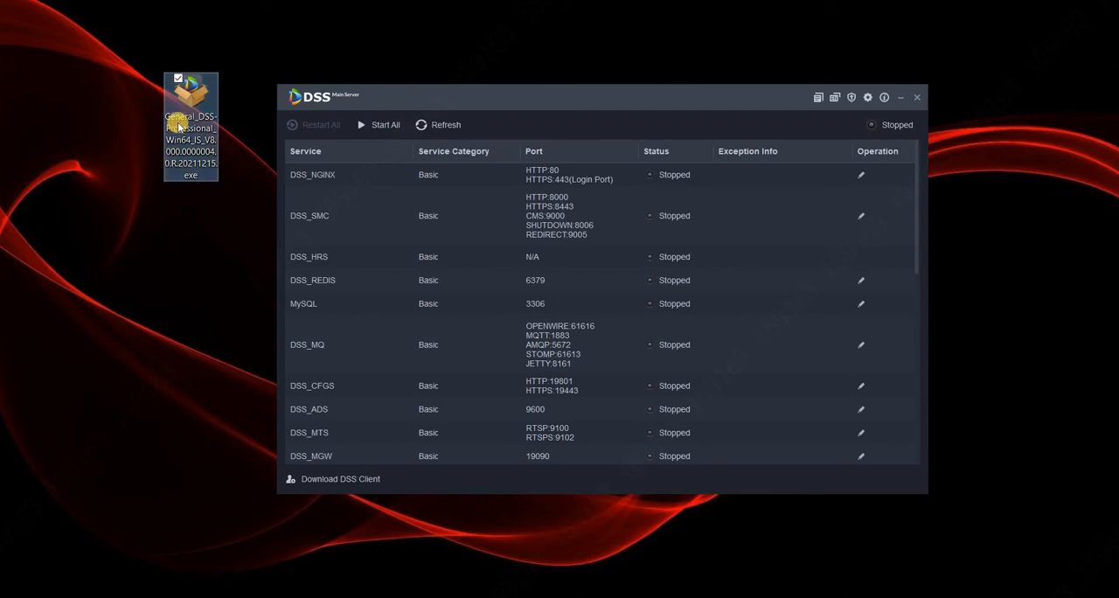
mouse_move(188, 105)
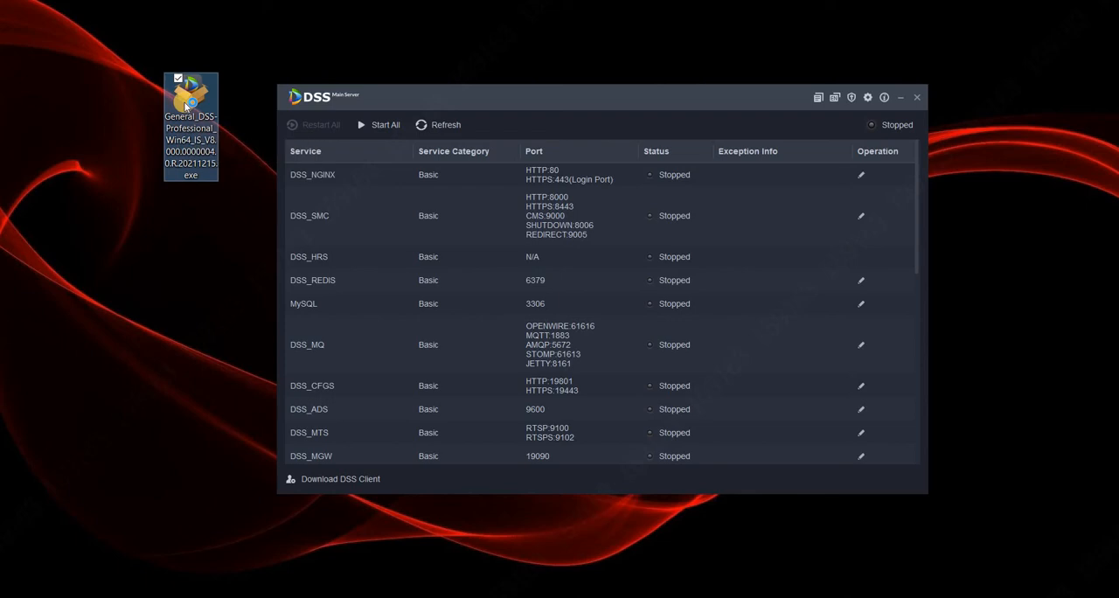
Run the new server installer from the desktop, accept overwriting the old version and the license, and install
double_click(190, 91)
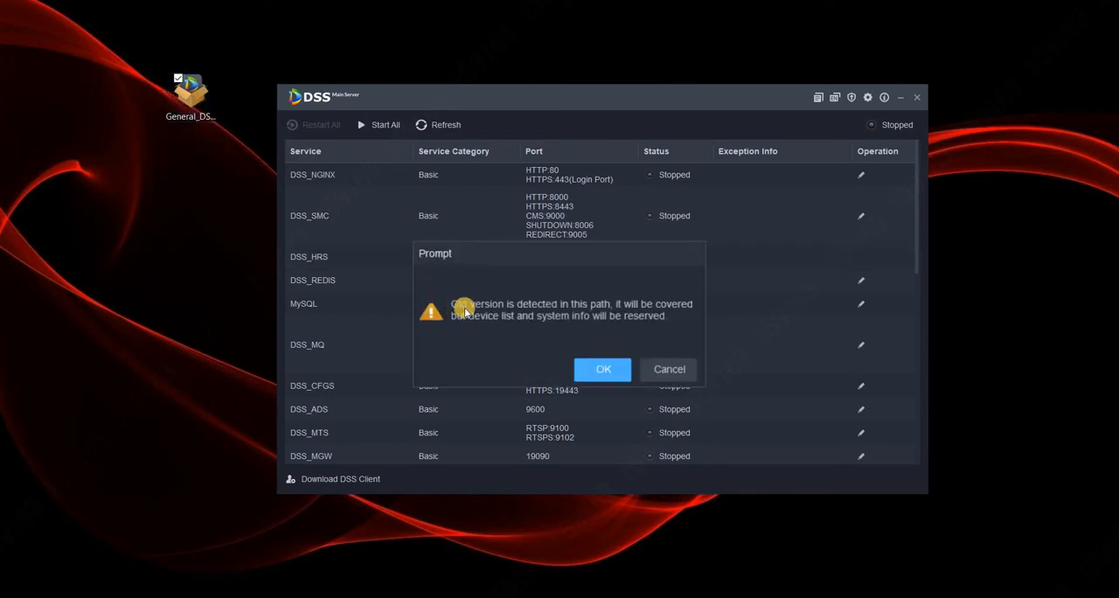
mouse_move(567, 305)
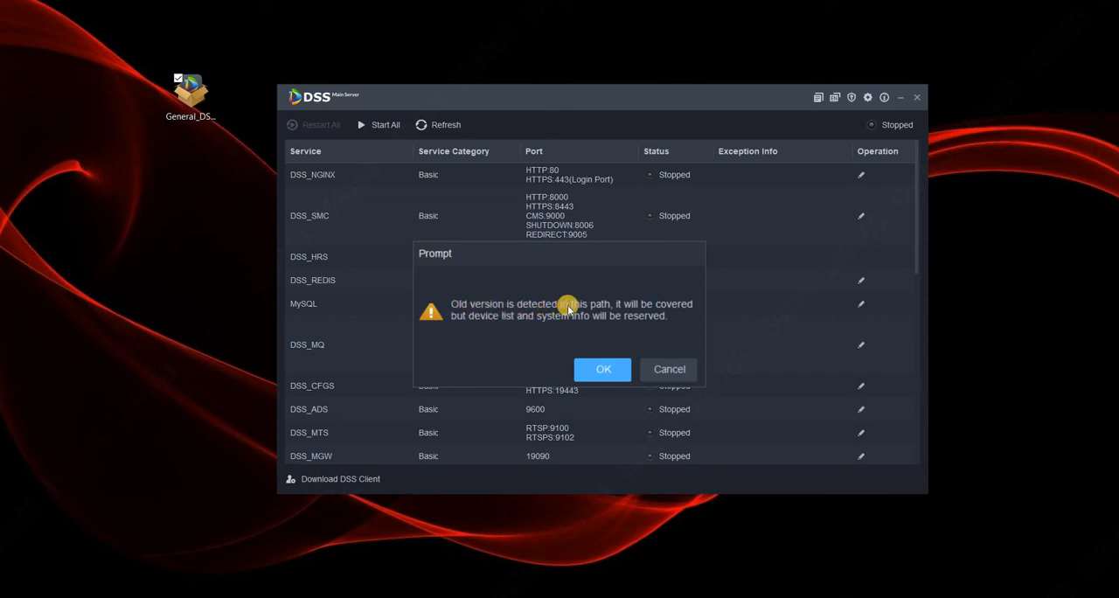
mouse_move(497, 321)
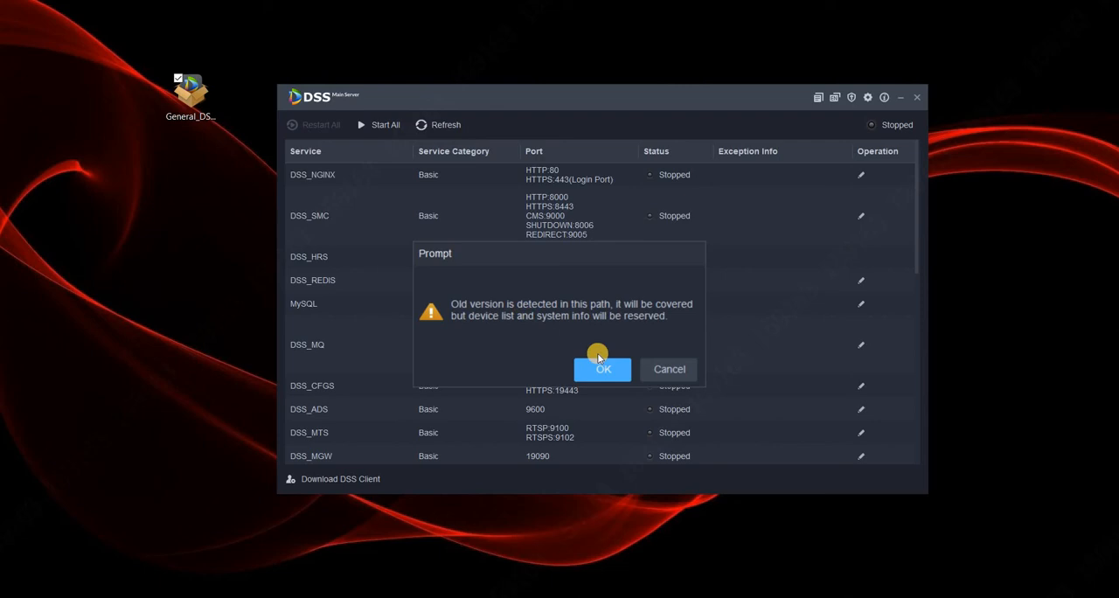
click(602, 369)
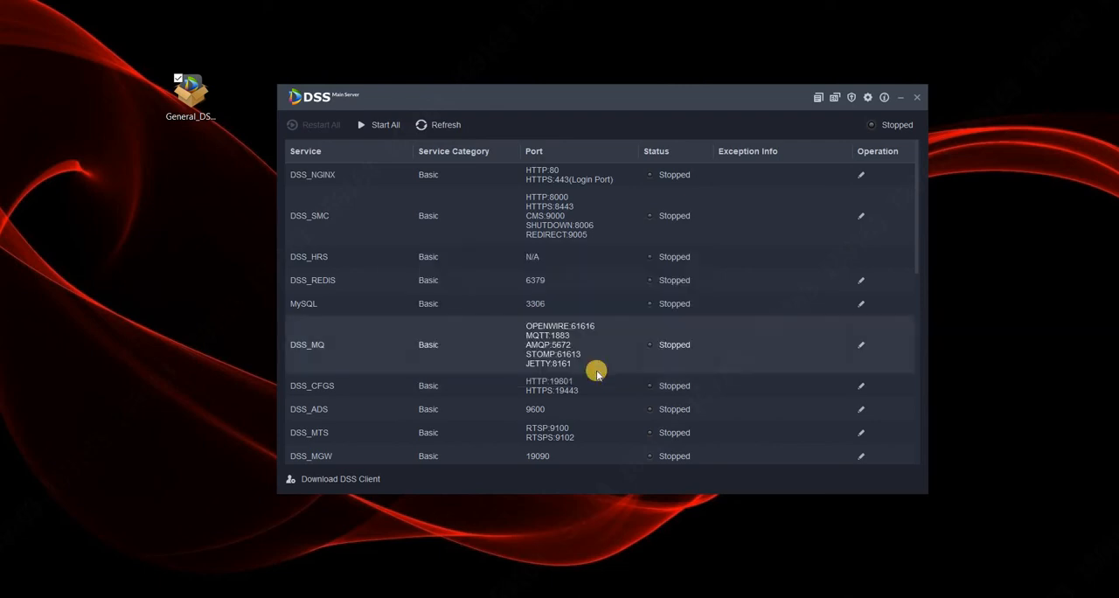
mouse_move(596, 371)
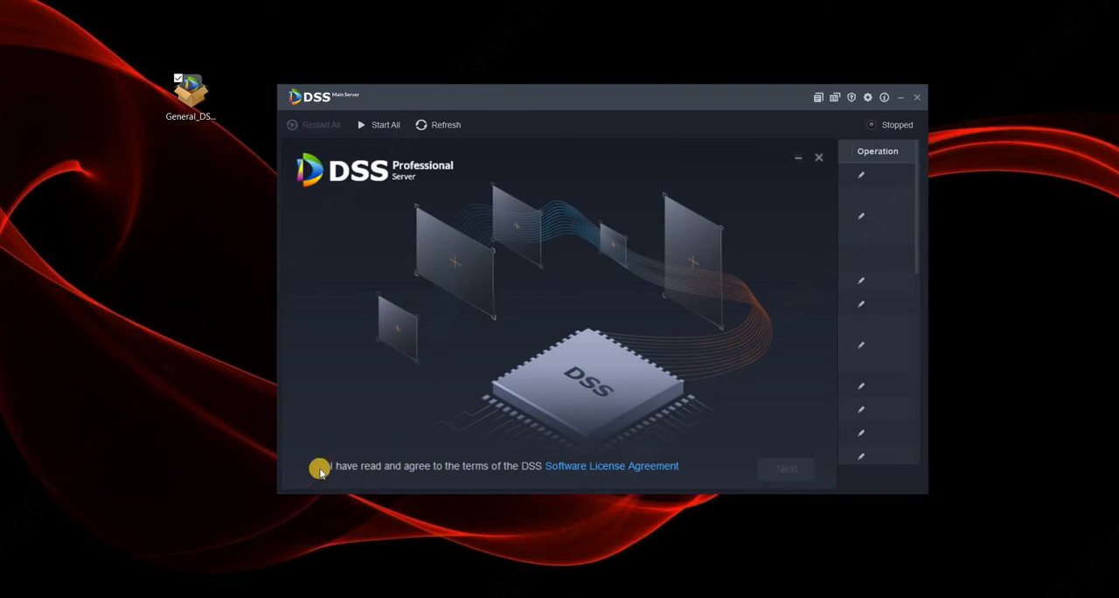
click(318, 469)
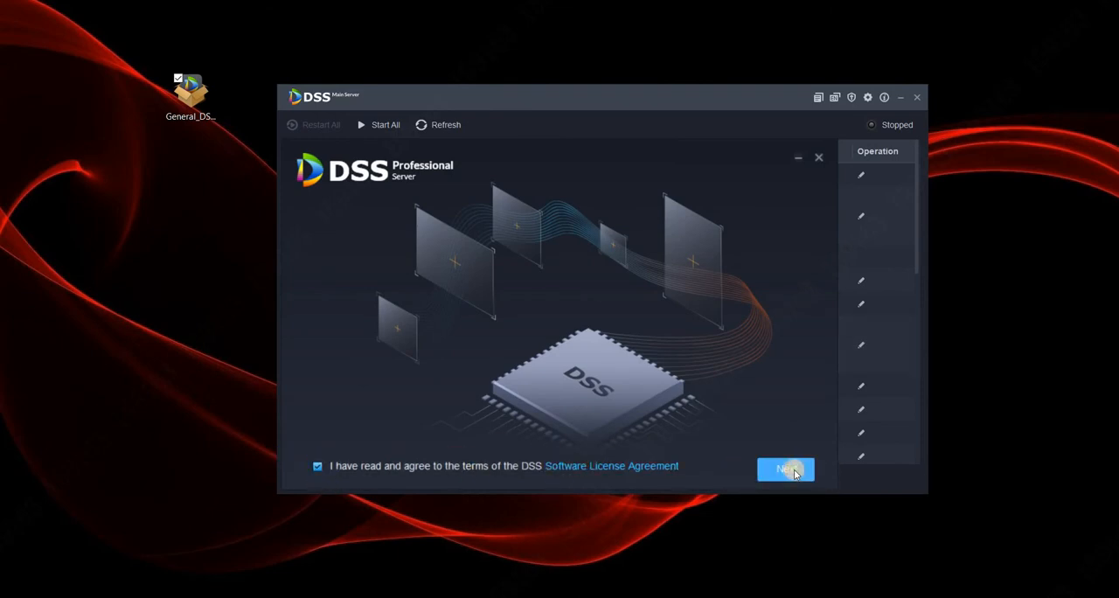
click(786, 468)
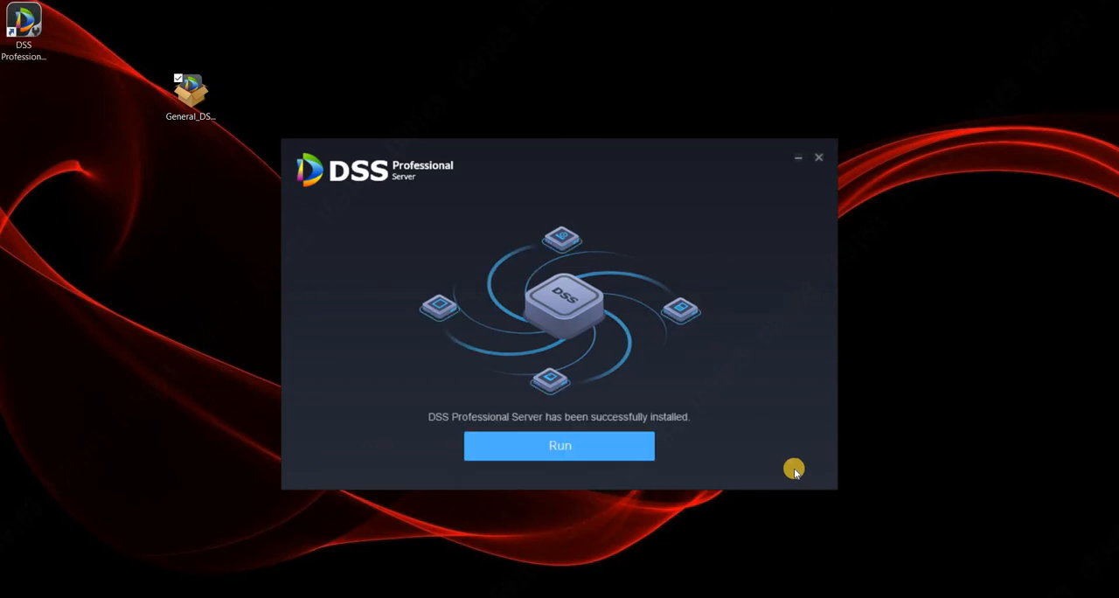
mouse_move(591, 469)
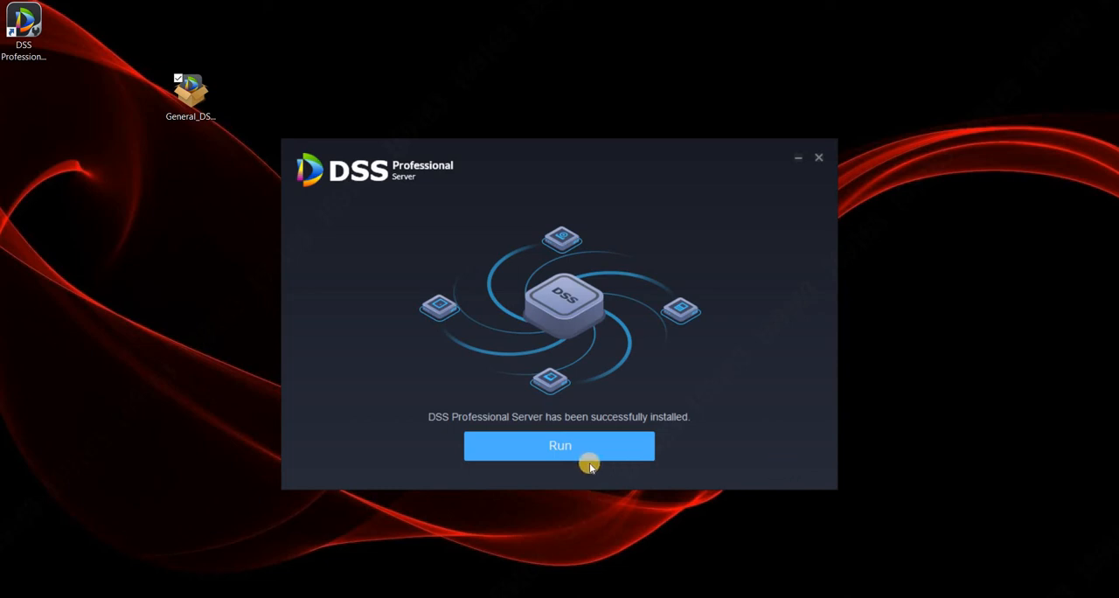
Run the installed server until all services show Running, then use Download DSS Client
click(560, 446)
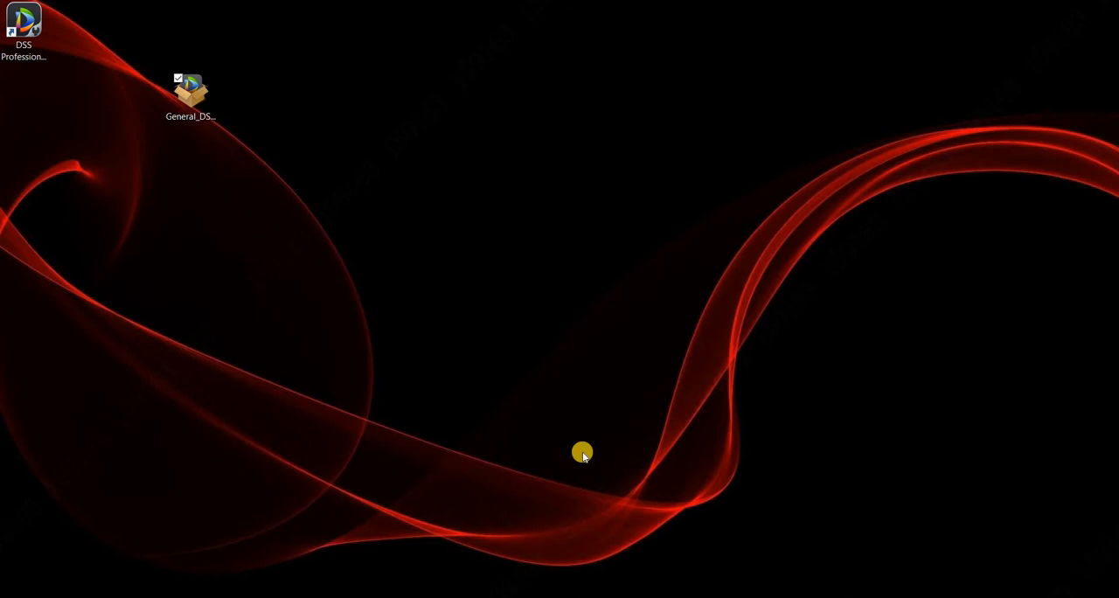
double_click(24, 28)
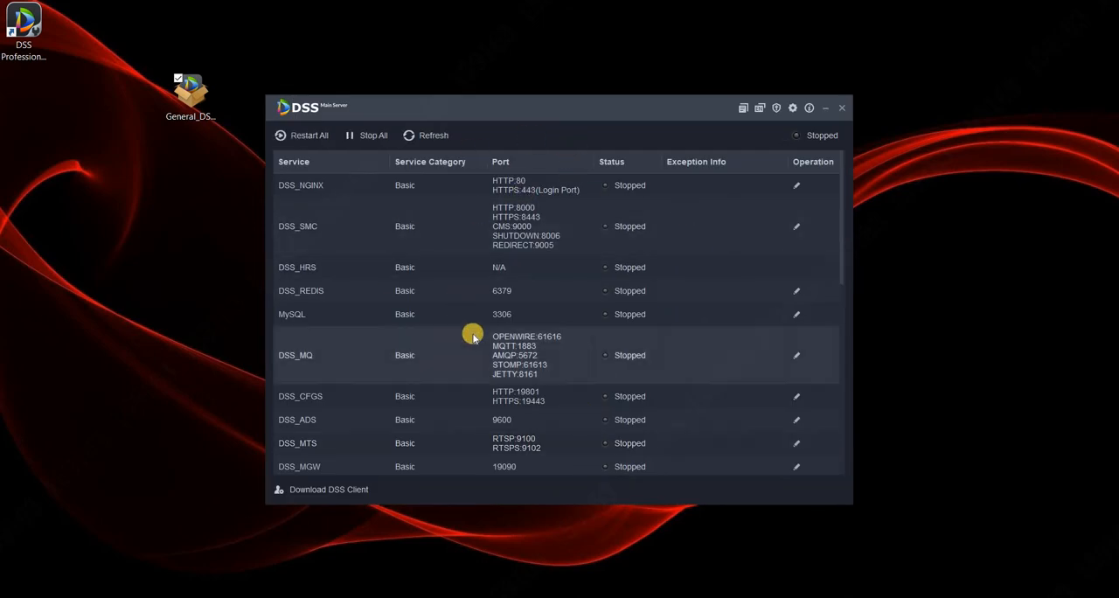
mouse_move(514, 364)
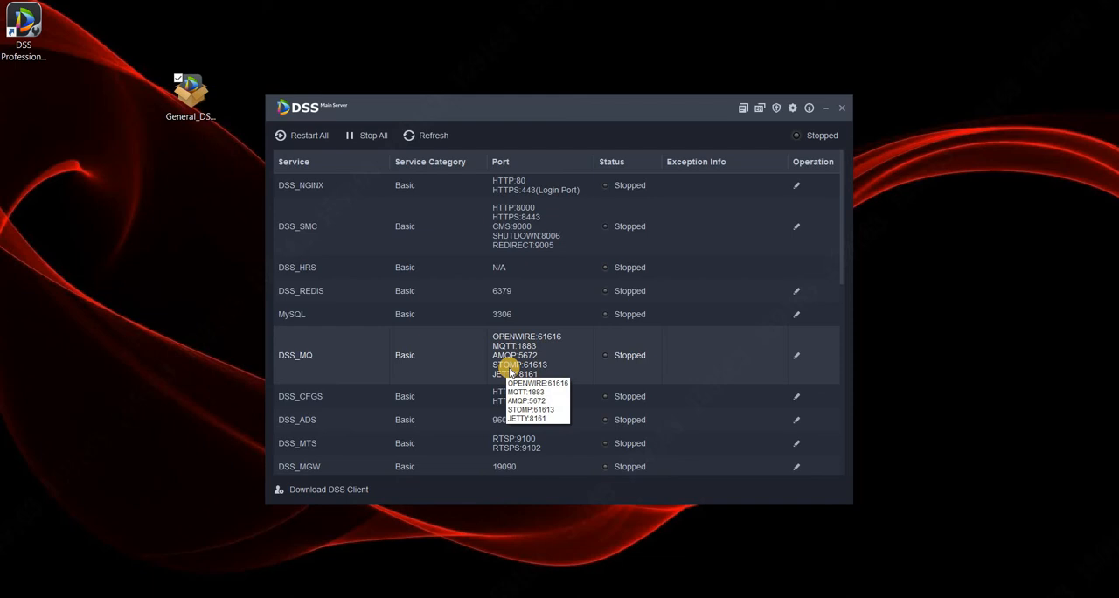
mouse_move(298, 497)
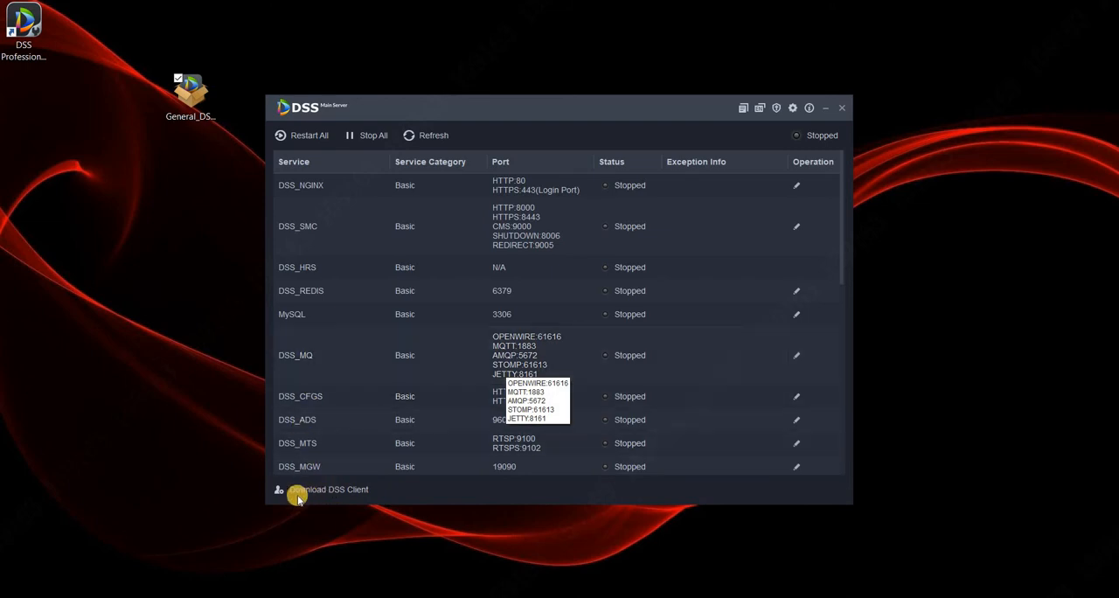
click(303, 134)
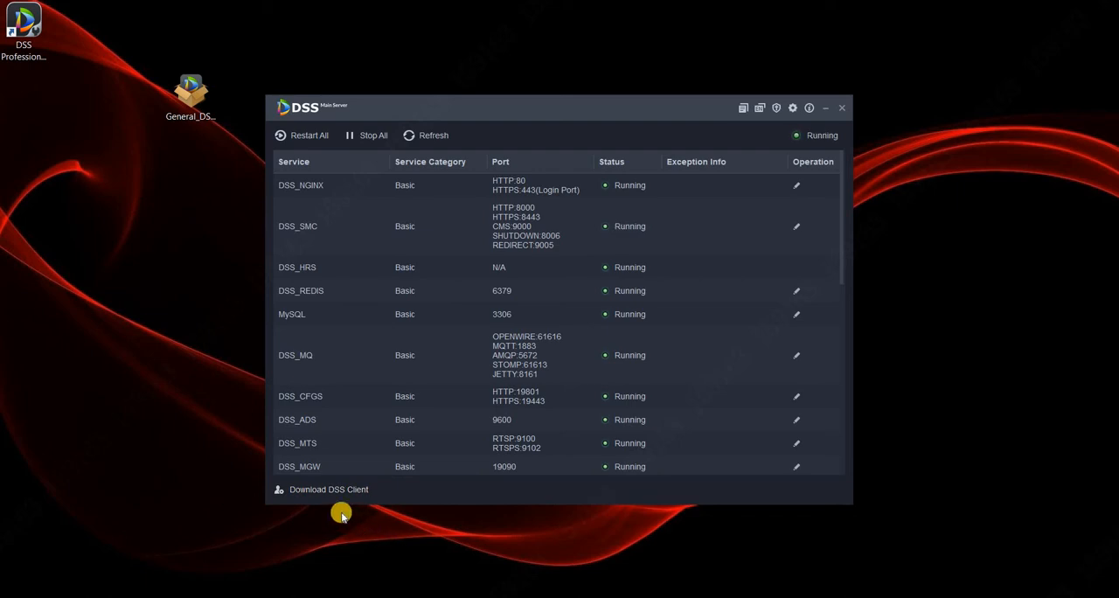
mouse_move(409, 553)
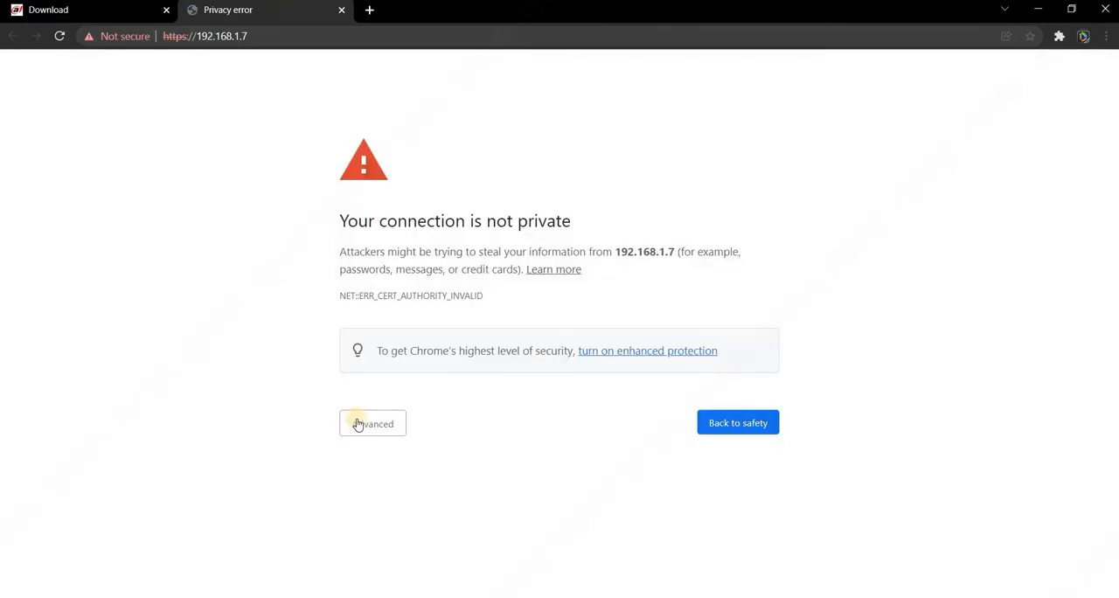
Proceed past the certificate warning to 192.168.1.7, download the DSS PC Client and launch its installer
click(371, 424)
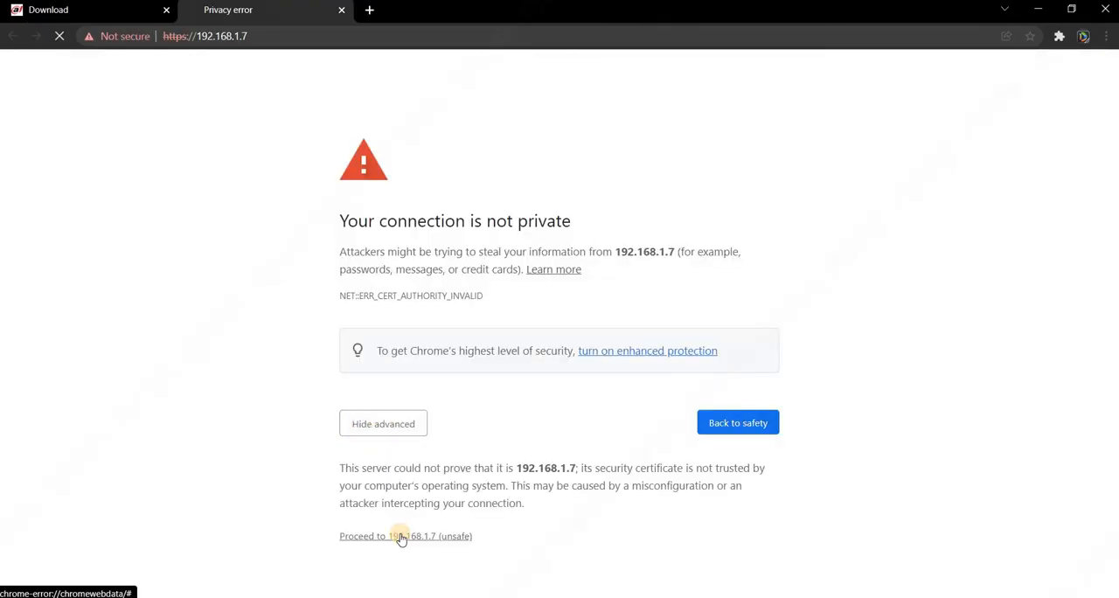
click(402, 537)
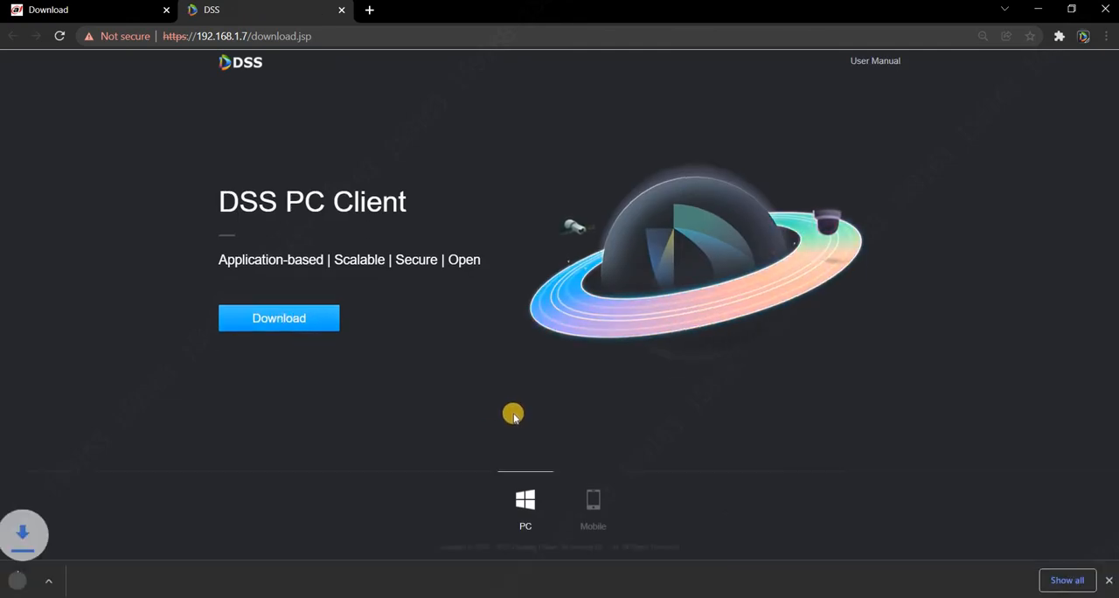
click(280, 318)
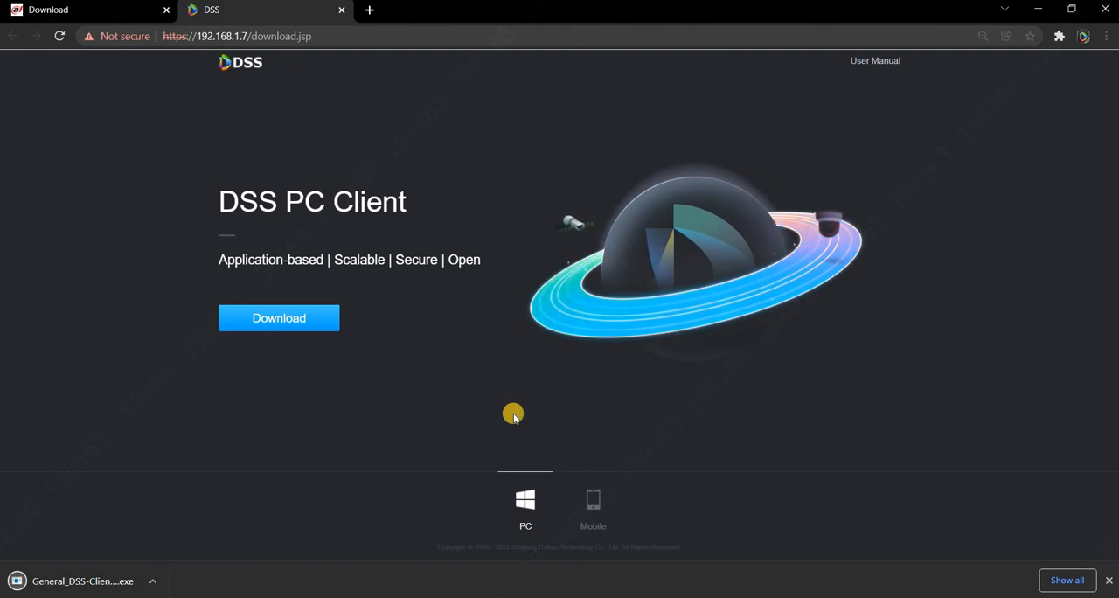
mouse_move(401, 444)
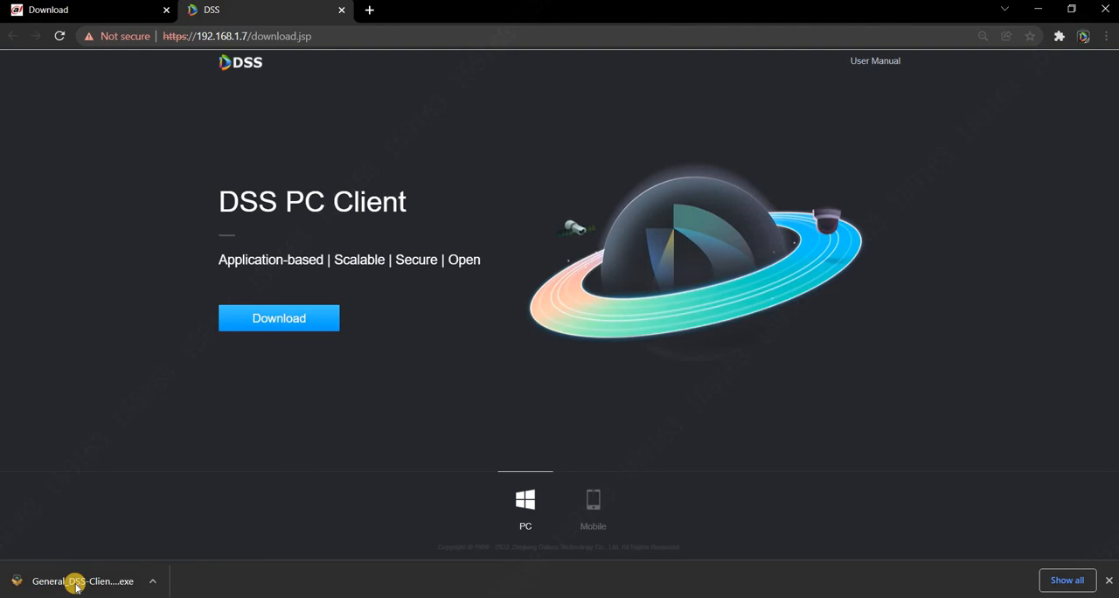
click(77, 574)
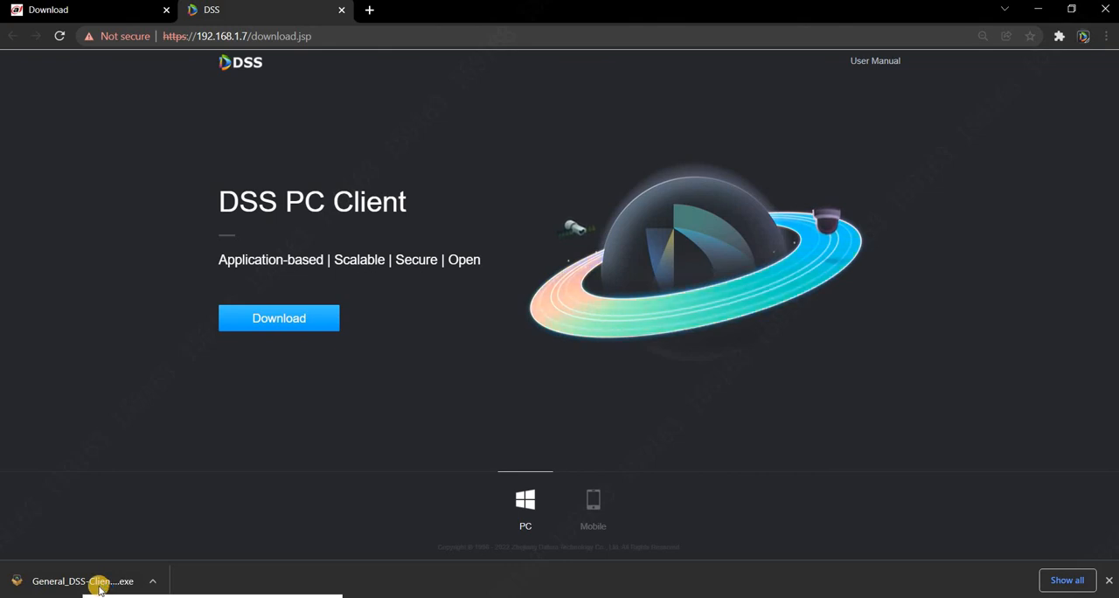
click(84, 577)
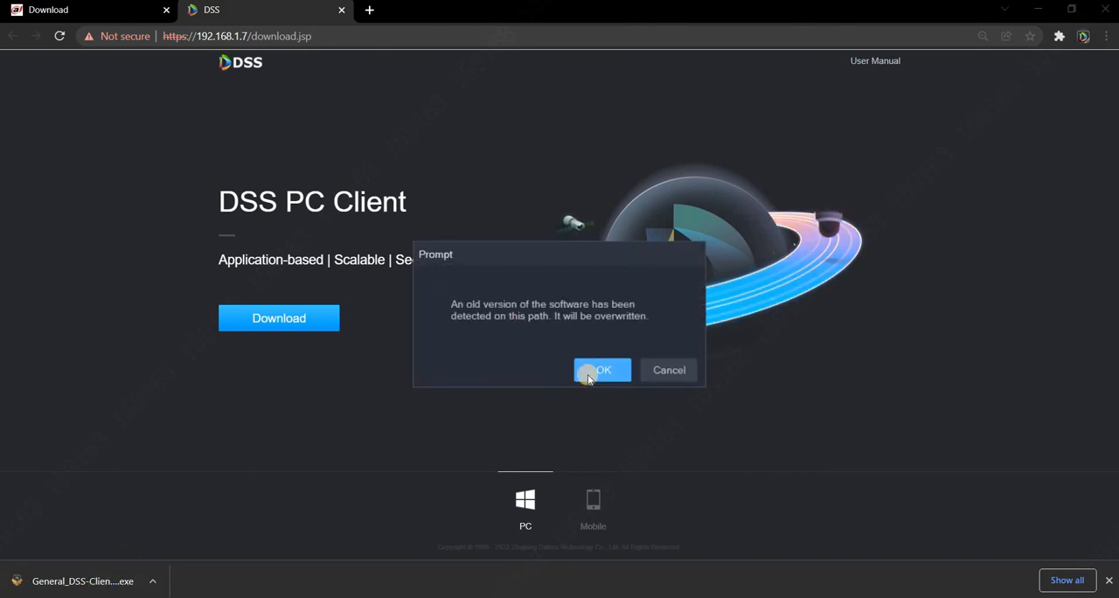
Install the client over the old version, accepting the license, and run it to the login screen
click(602, 371)
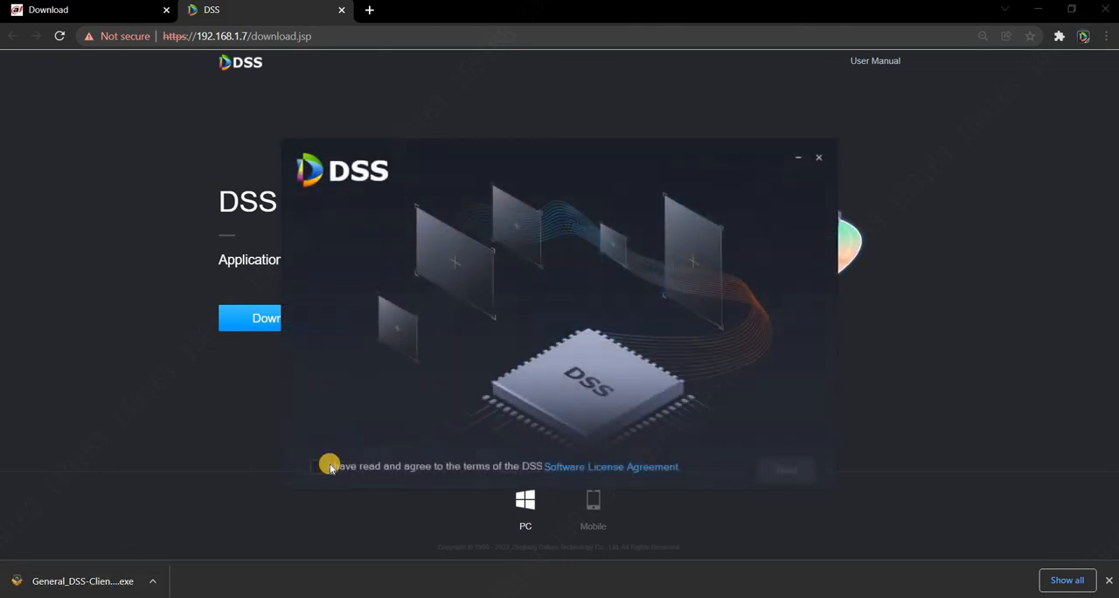
click(318, 467)
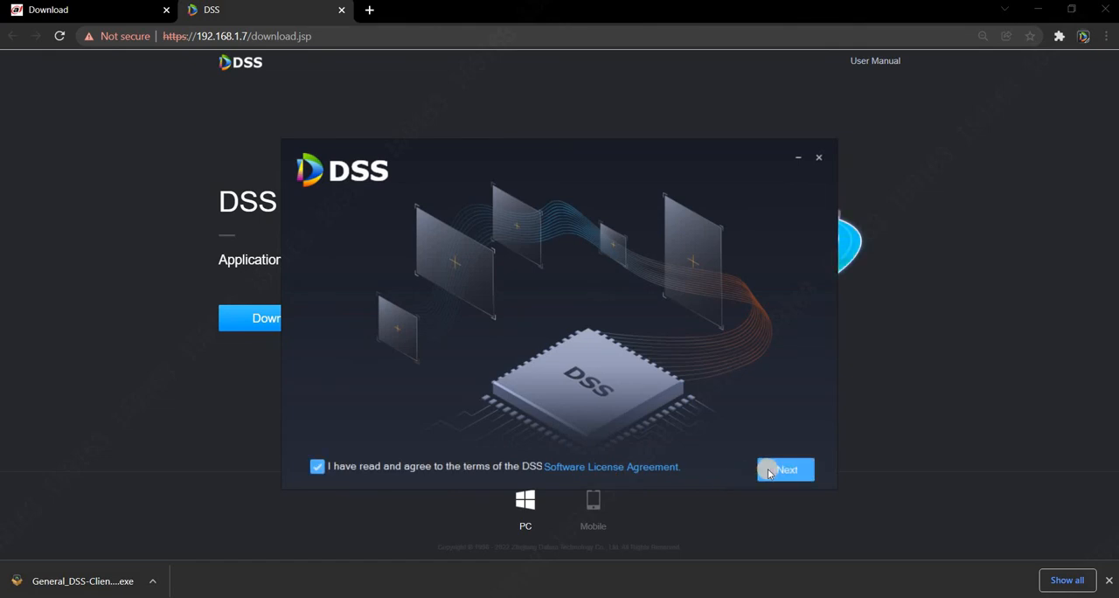
click(786, 469)
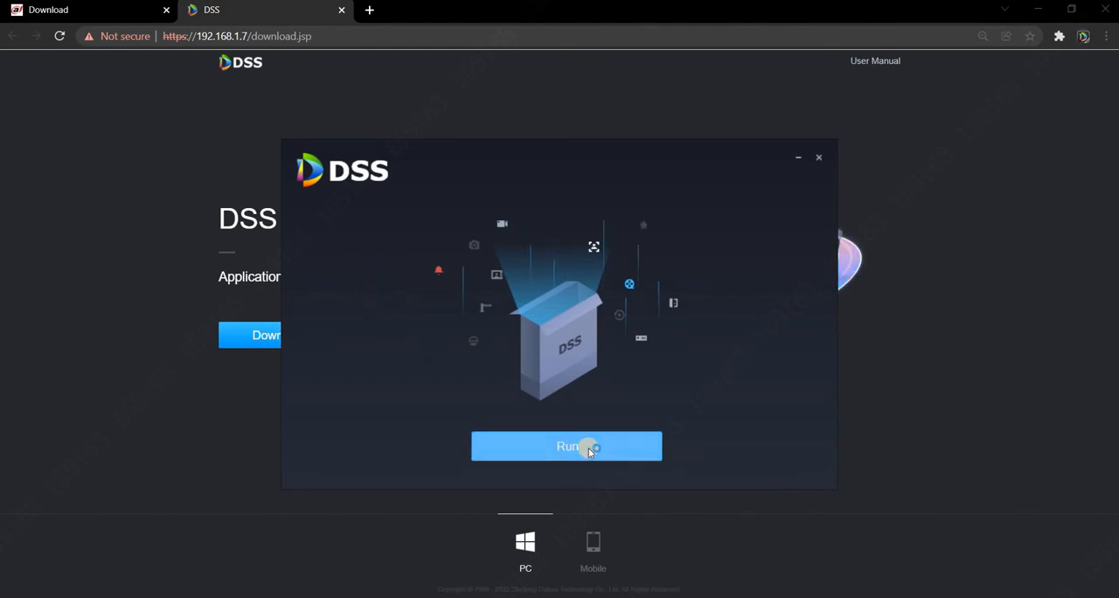
click(566, 446)
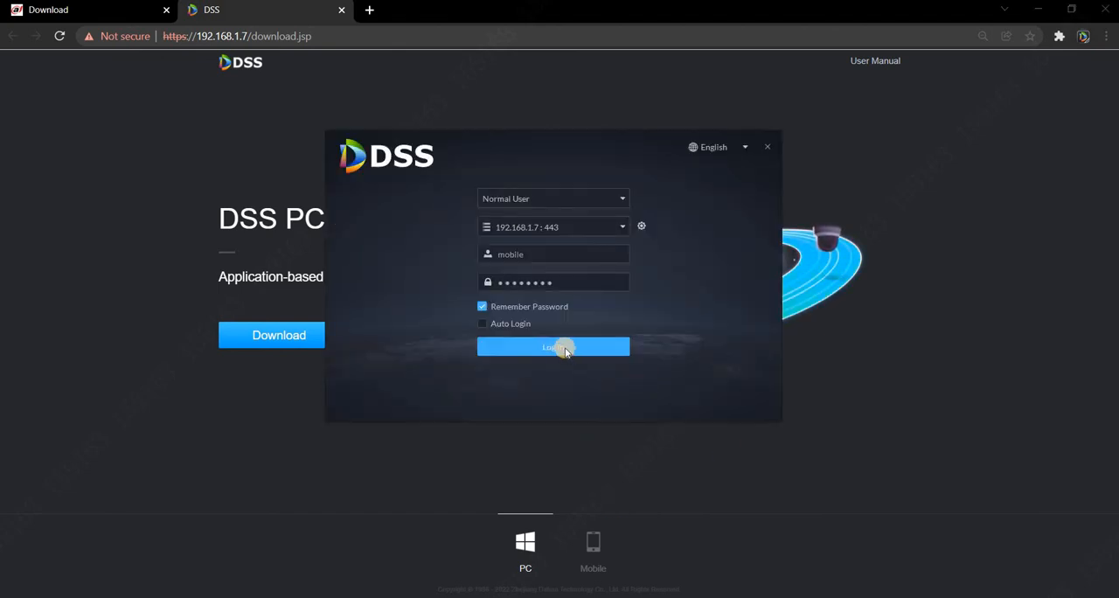
Log in with the saved credentials, visit the Monitoring Center, then return to Home
click(553, 346)
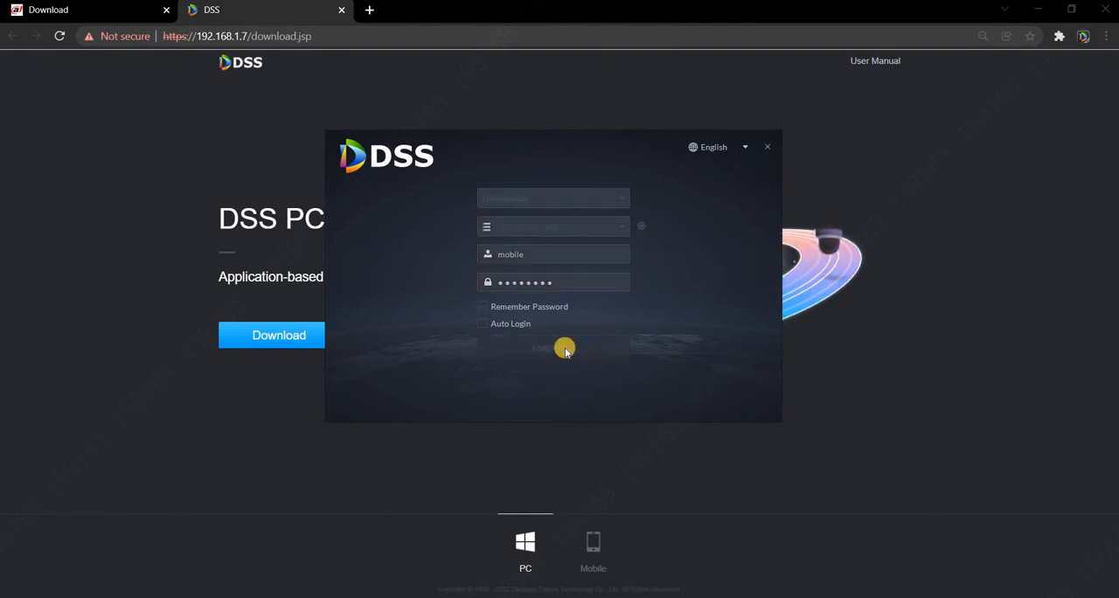
click(766, 147)
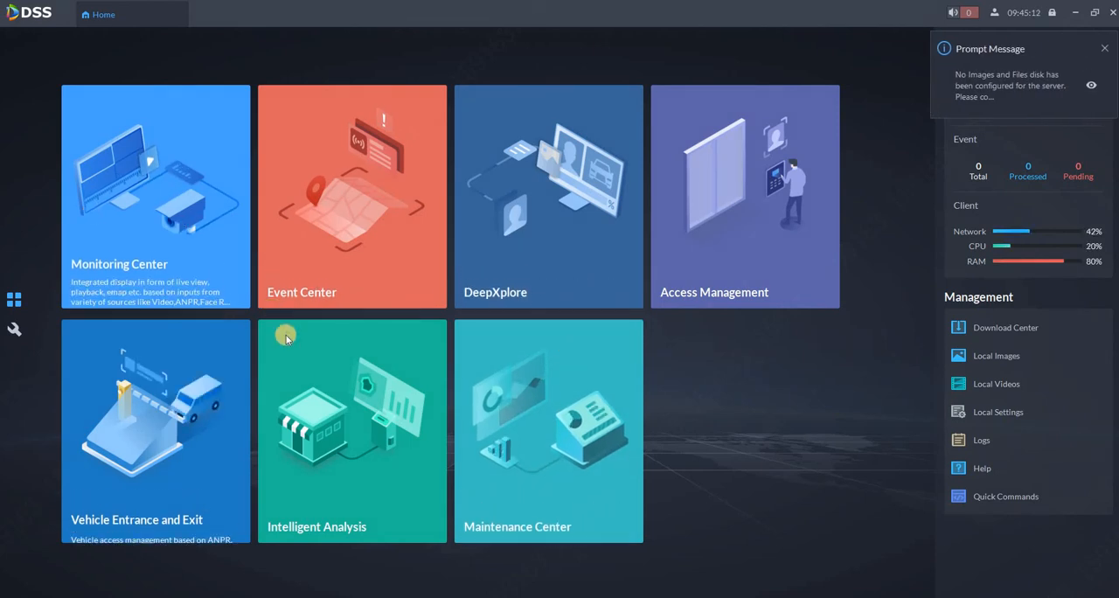
click(156, 196)
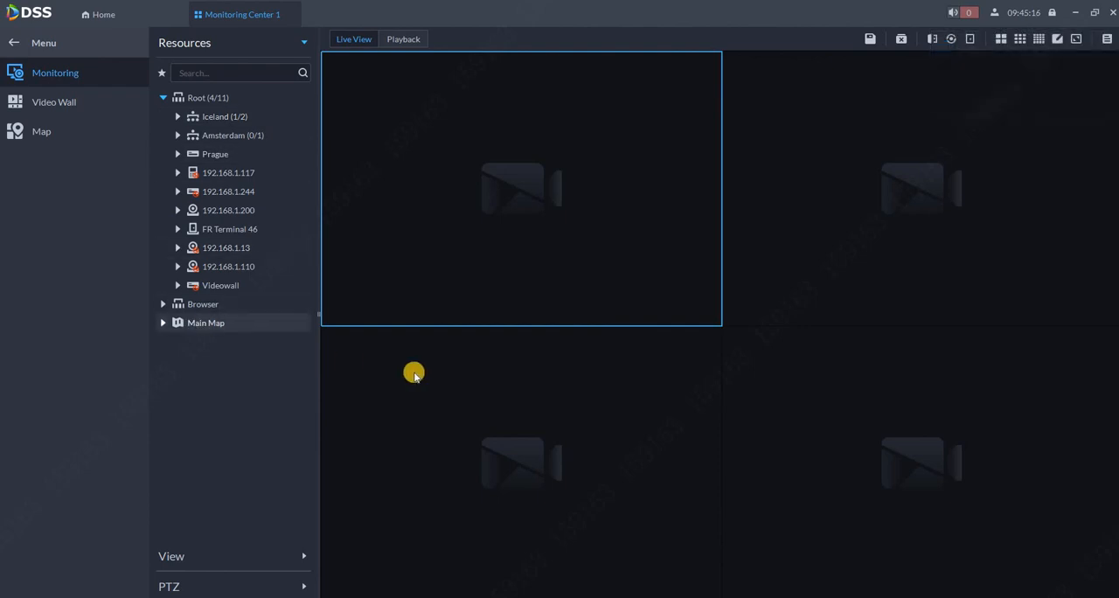
mouse_move(559, 147)
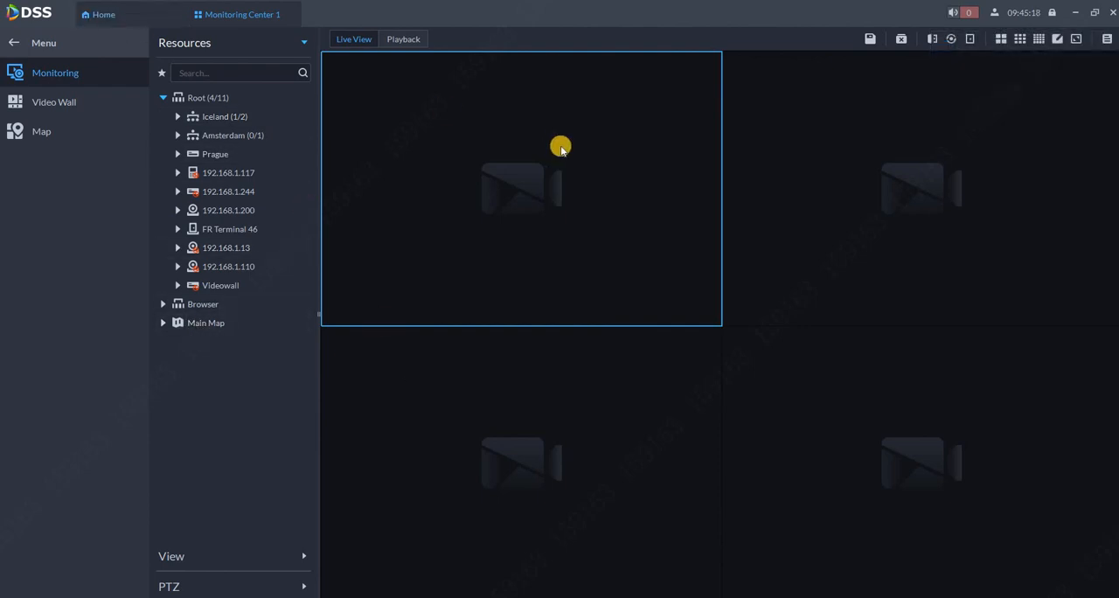
click(101, 14)
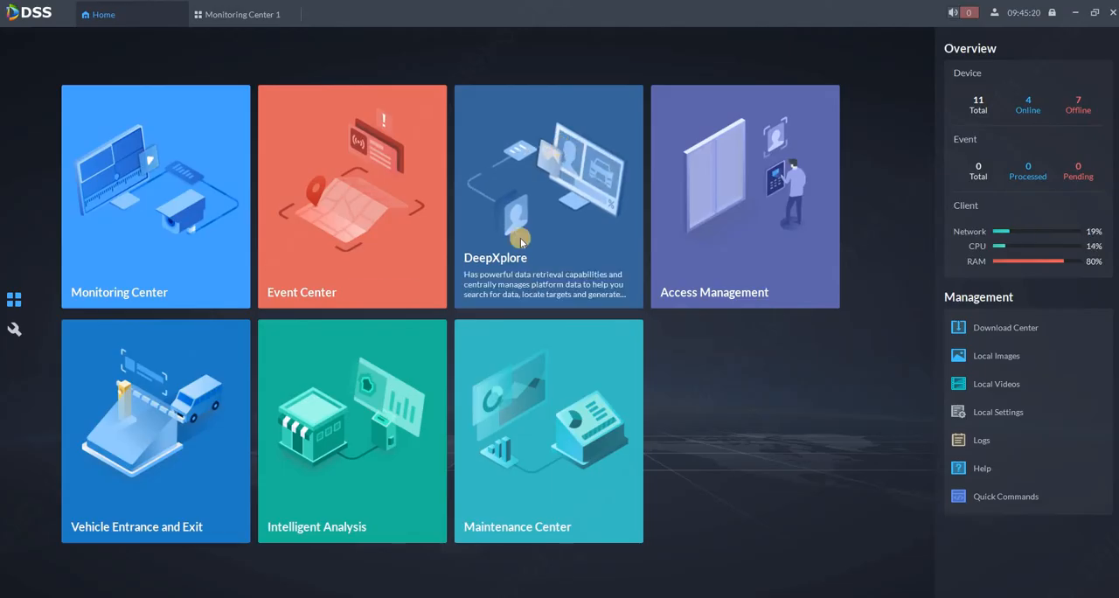